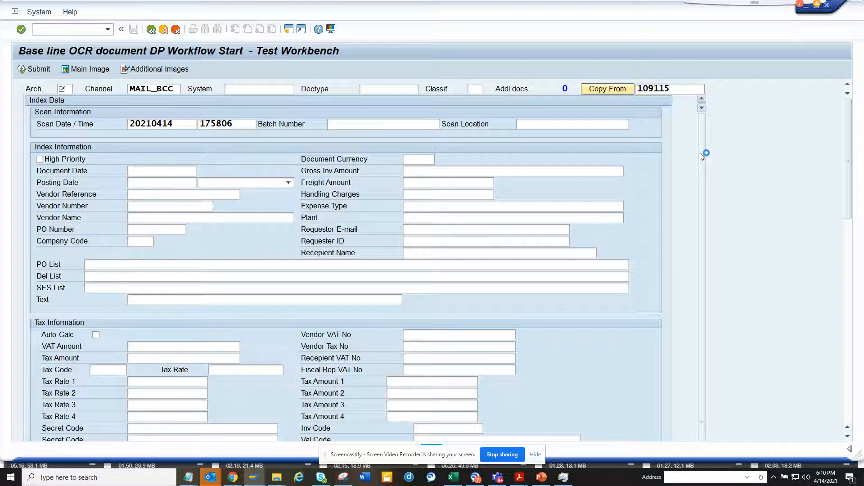
Bring up the Document Ledger Number search help and focus its Document Id criterion.
left_click(606, 89)
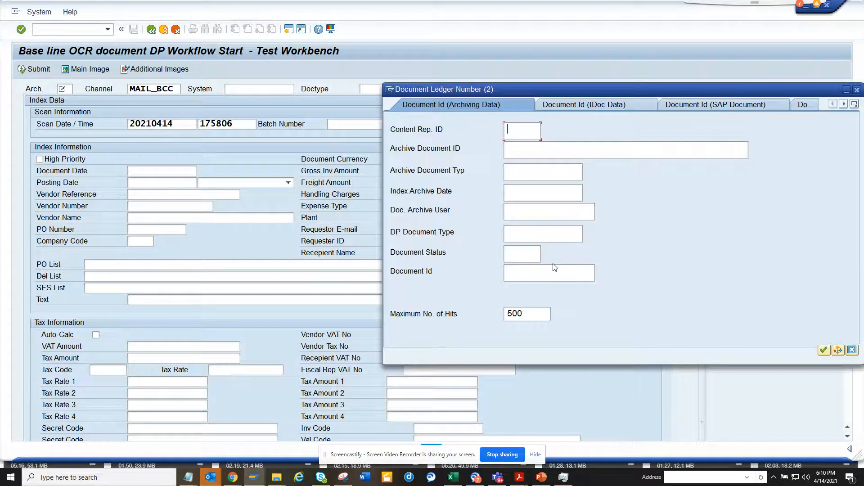
left_click(549, 272)
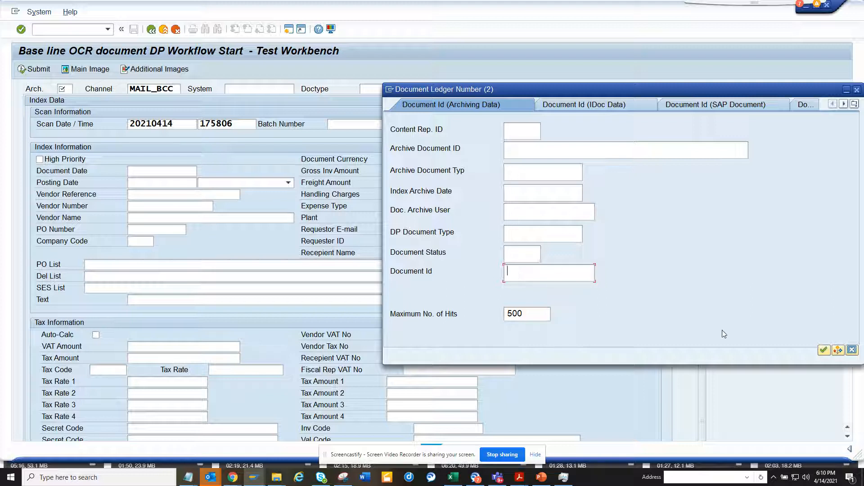
mouse_move(838, 350)
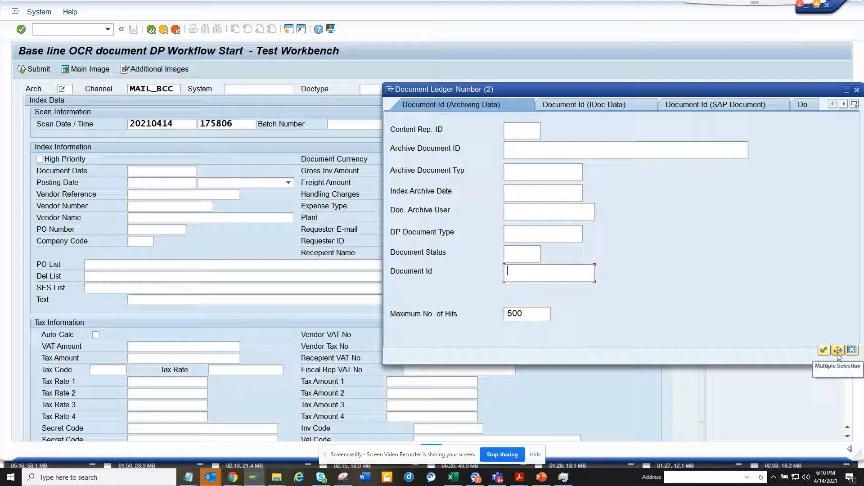
In Multiple Selection, enter the Document Id range 109115 to 109119.
left_click(838, 350)
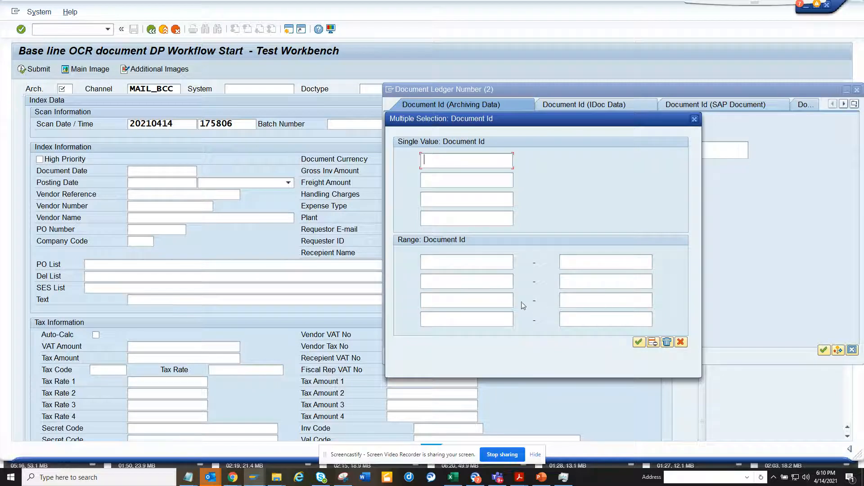
left_click(466, 261)
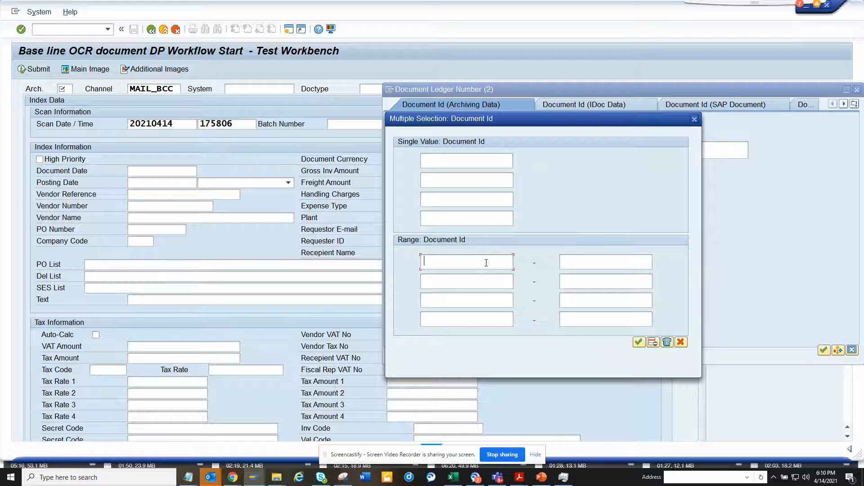
type("109115")
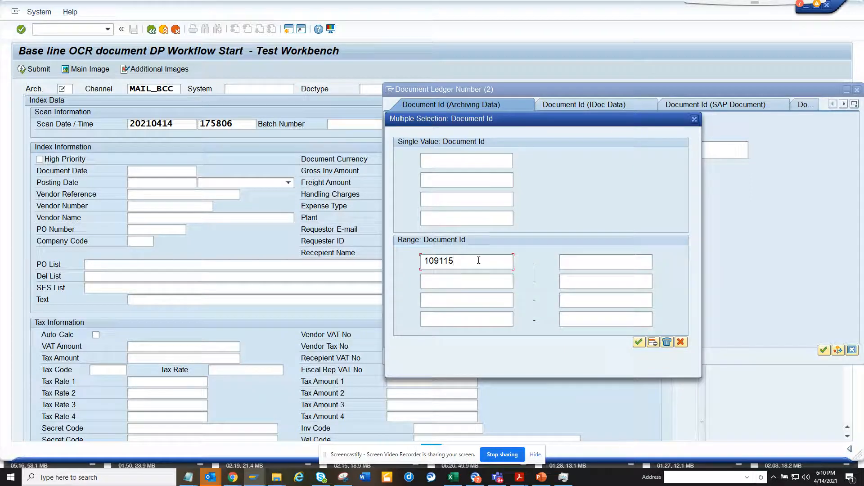
type("109115")
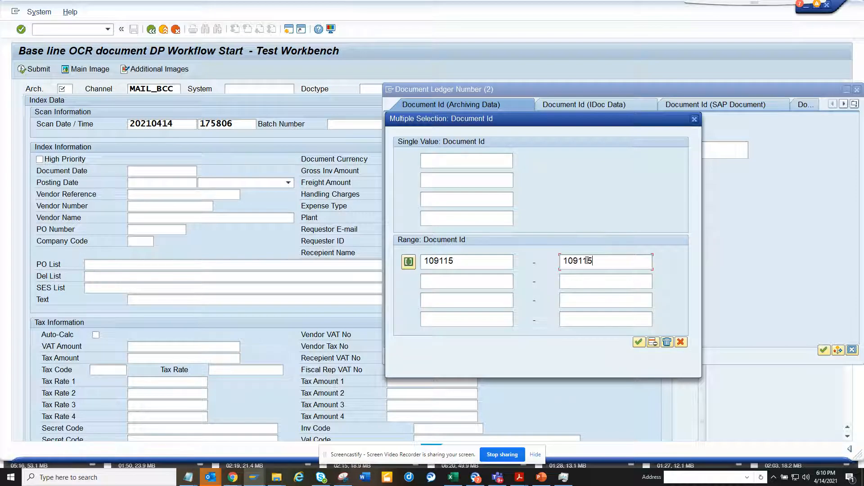
key("Backspace")
type("109119")
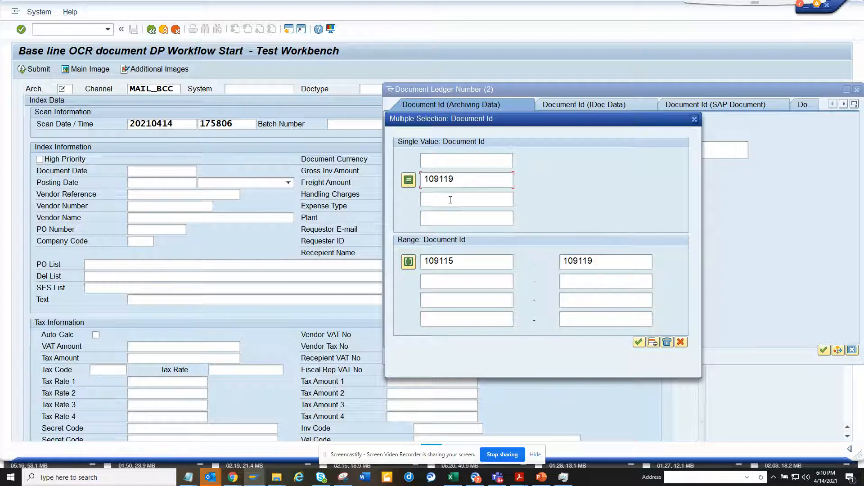
Add the single Document Id values 109127 and 109121 and apply the selections.
left_click(466, 199)
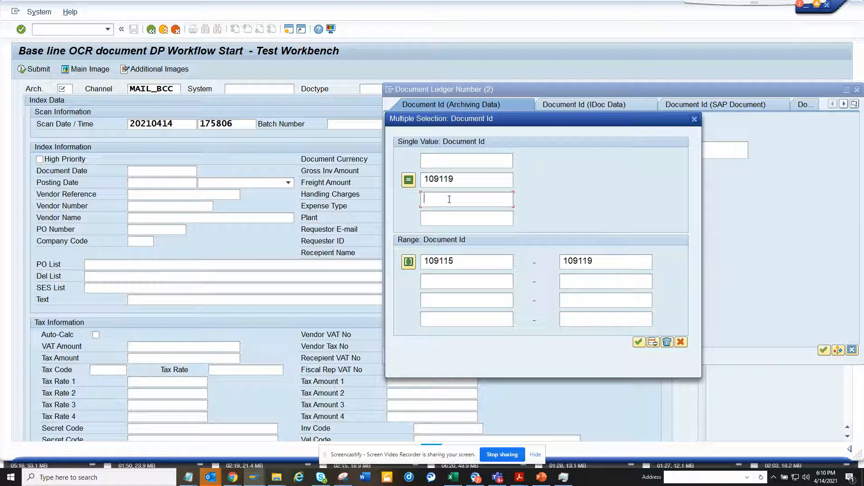
type("109121")
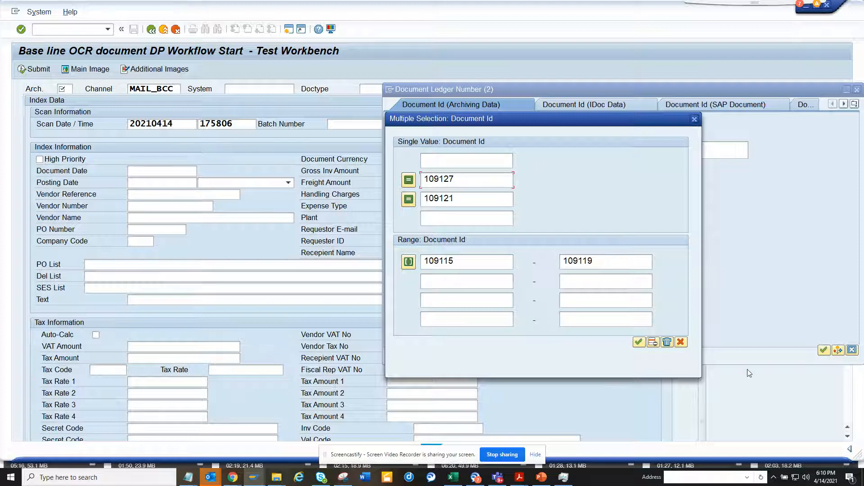
left_click(639, 342)
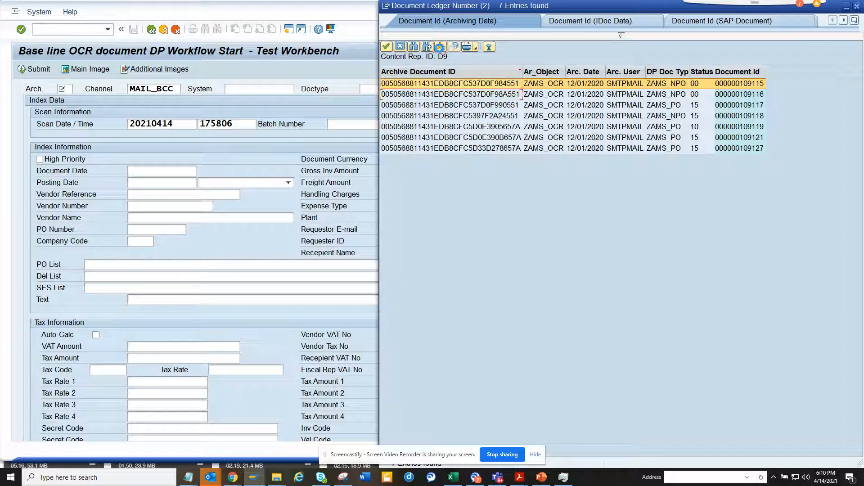
left_click(452, 105)
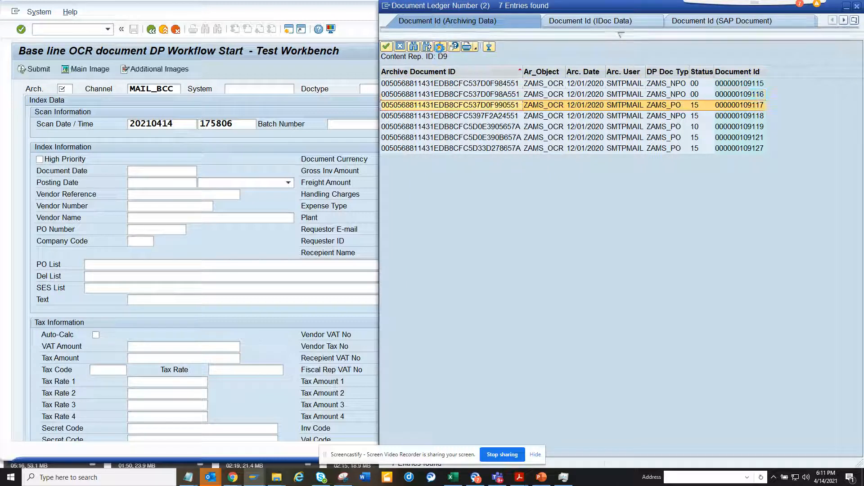